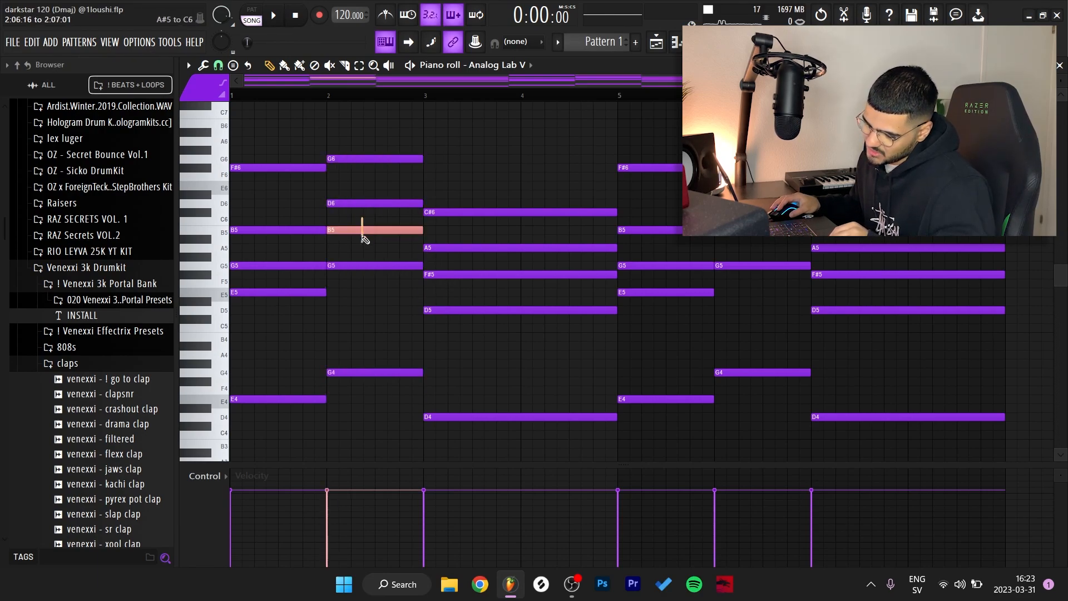
# - Nudge a chord note in the Analog Lab V piano roll to adjust the layered melody
pyautogui.moveTo(361, 229); pyautogui.dragTo(360, 238)
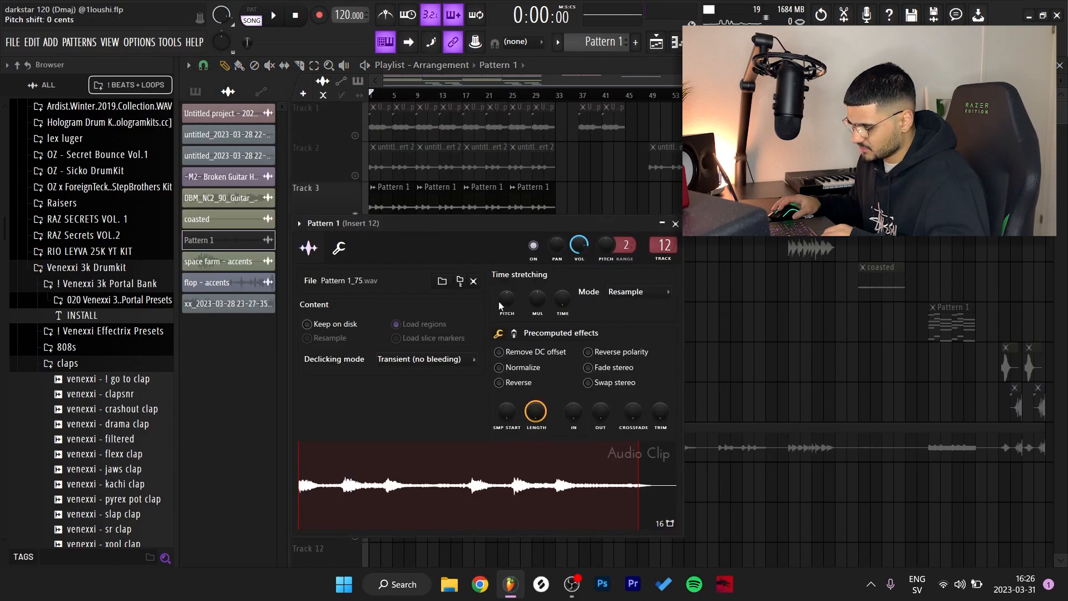
pyautogui.moveTo(427, 234)
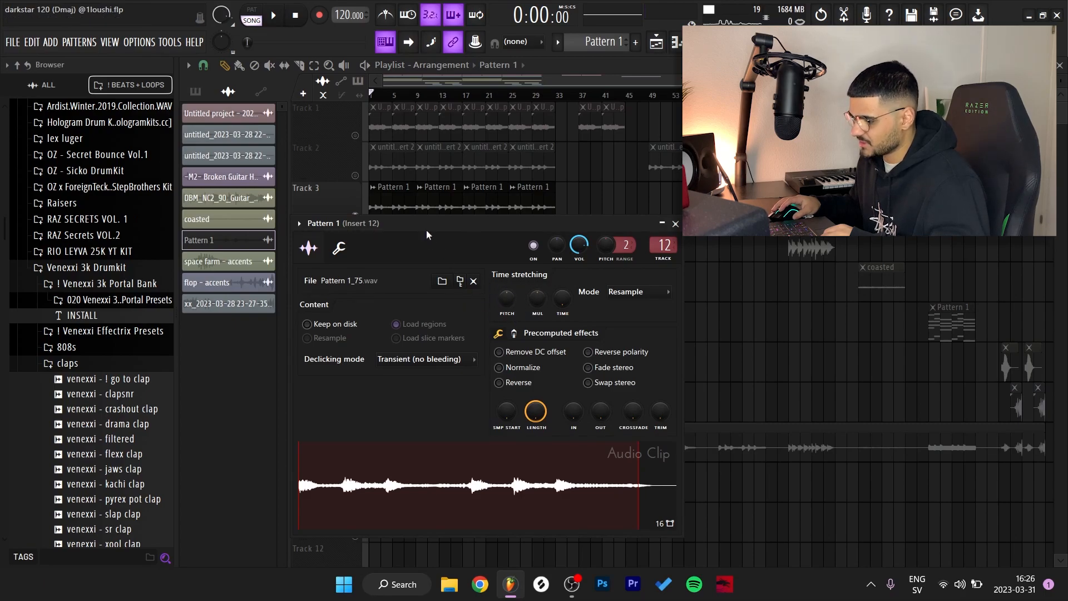
# - Adjust the Pattern 1 audio clip's settings under Time stretching with Resample on insert 12
pyautogui.click(676, 224)
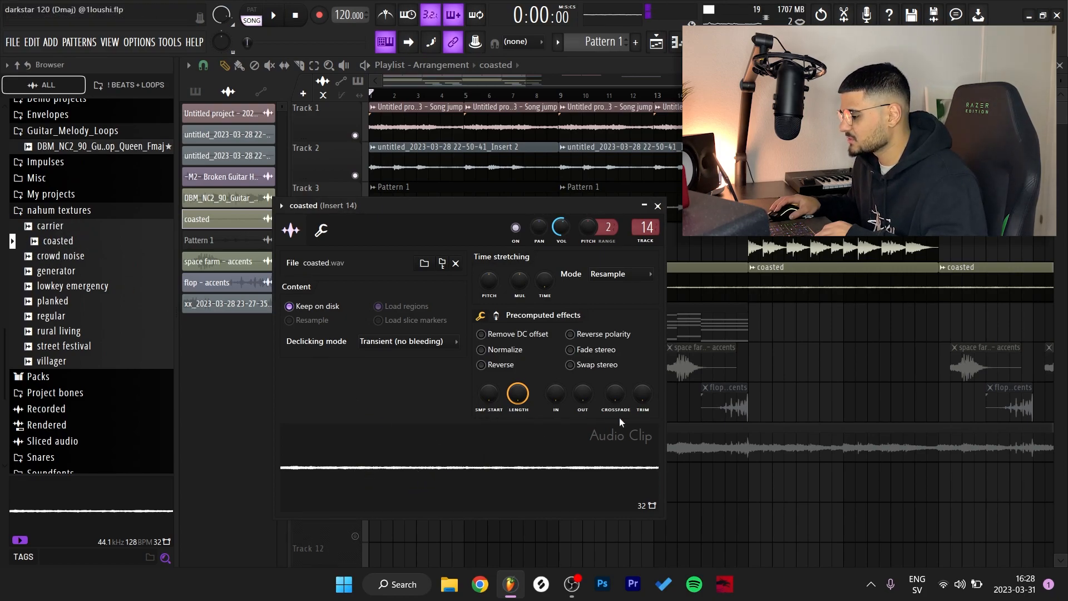
pyautogui.moveTo(547, 456)
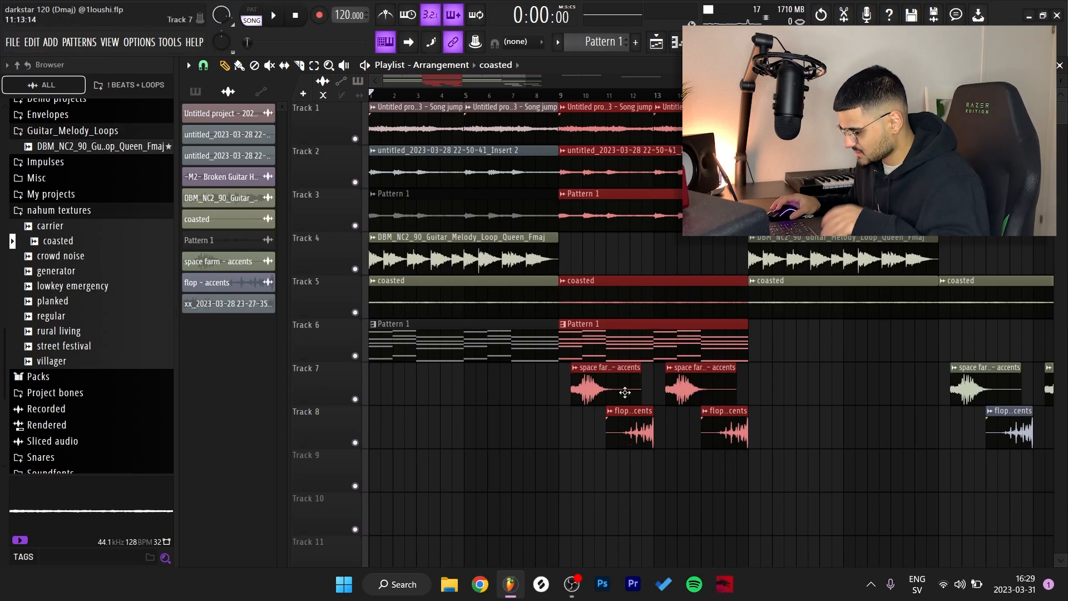
# - Check the flop accents clip's Stretch mode settings on track 8 and close them
pyautogui.doubleClick(606, 389)
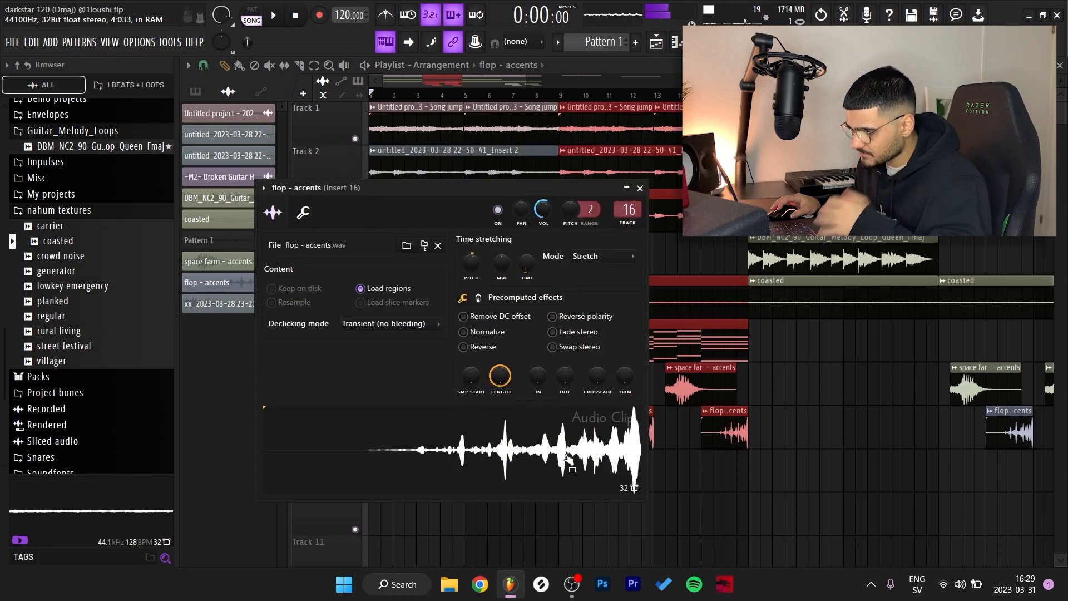
pyautogui.click(641, 188)
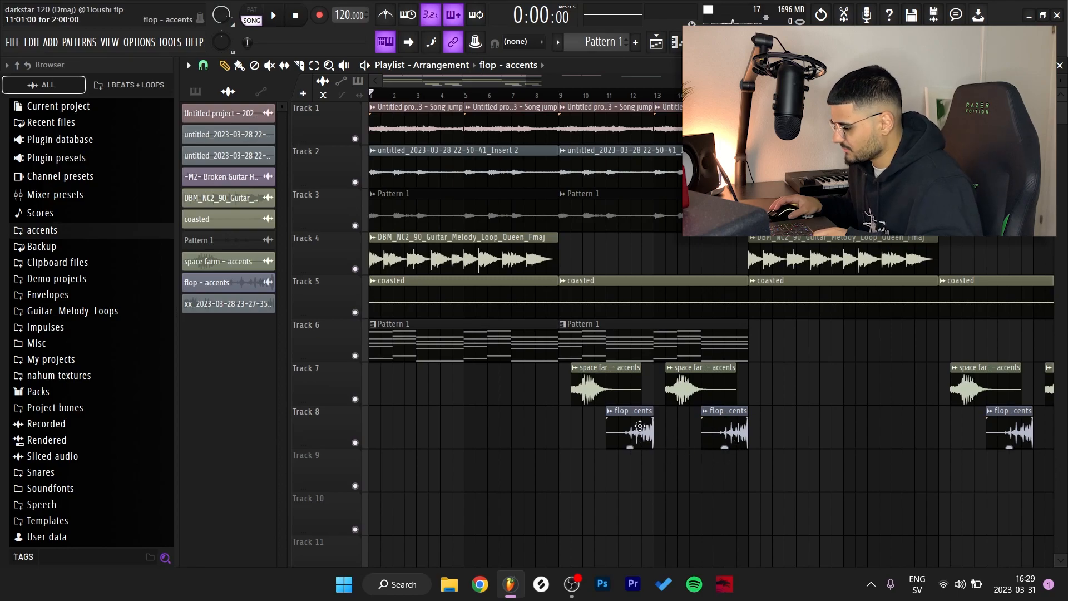